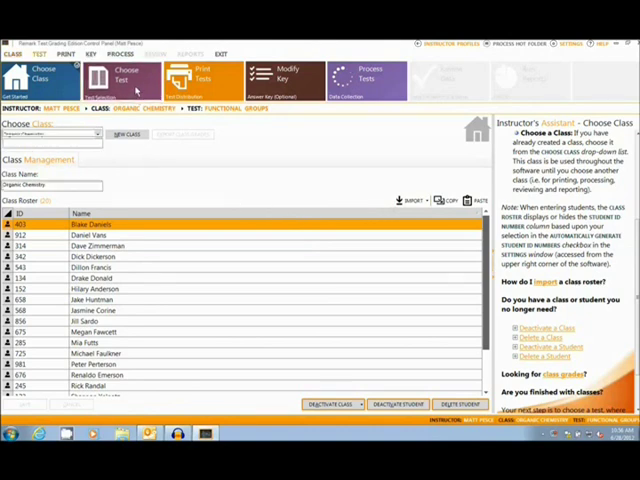
Advance from the class roster to the Choose Test step for the Functional Groups test
click(124, 78)
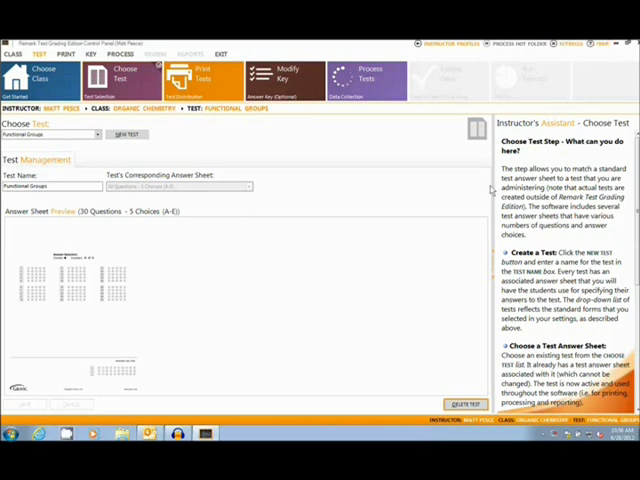
mouse_move(316, 302)
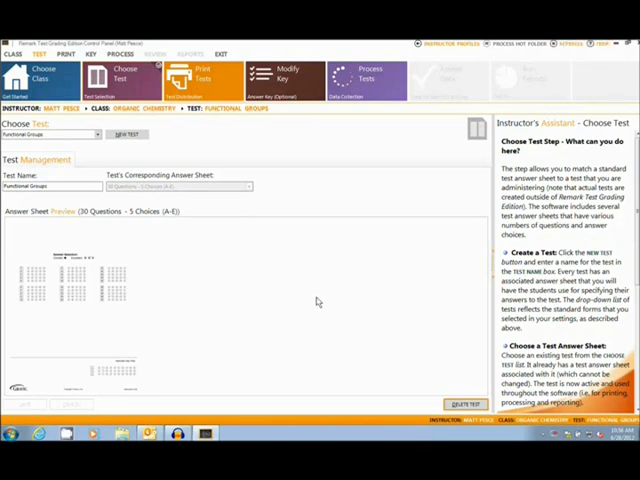
mouse_move(136, 360)
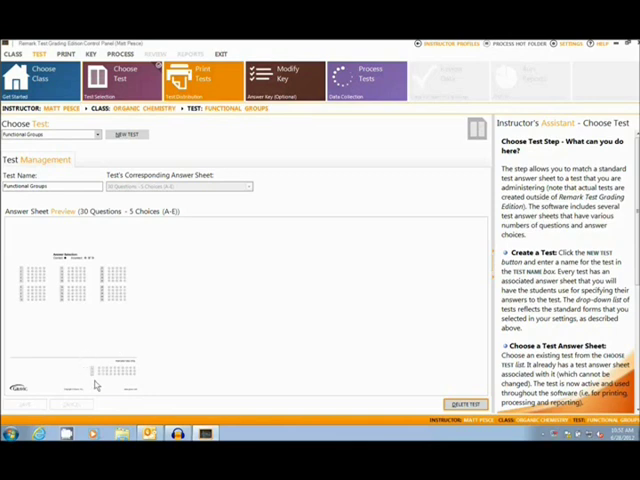
mouse_move(140, 356)
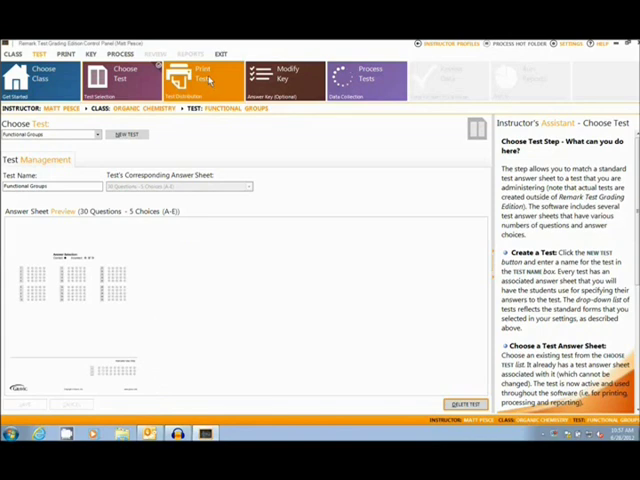
Advance through the Print Tests step to the Process Tests step, ready for scanning
click(192, 78)
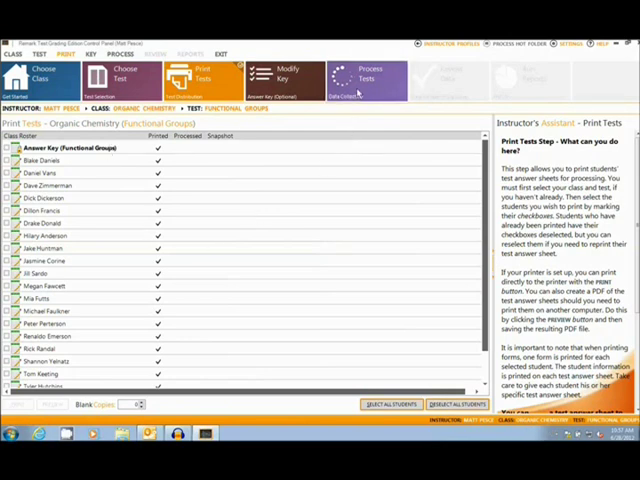
click(372, 78)
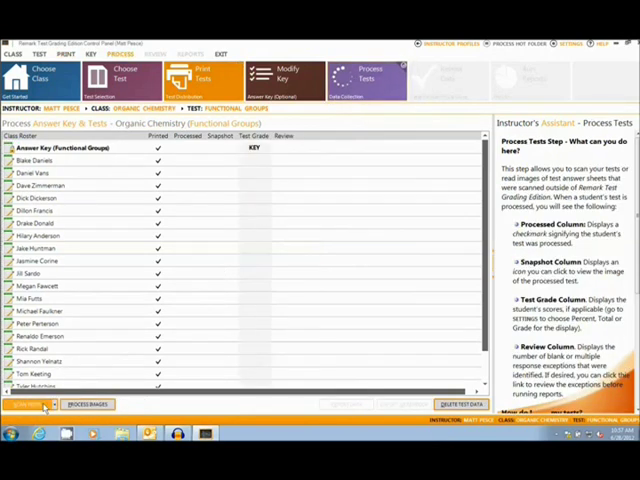